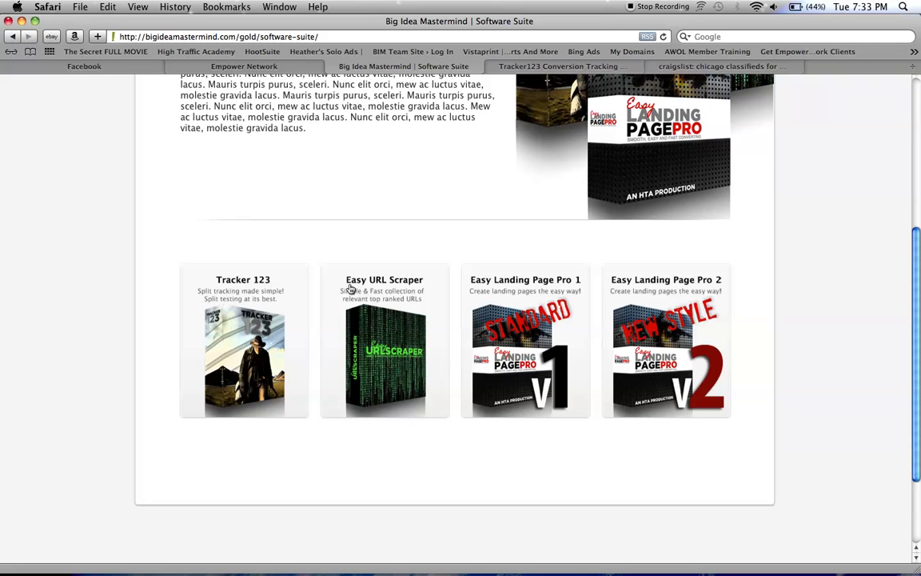
mouse_move(403, 285)
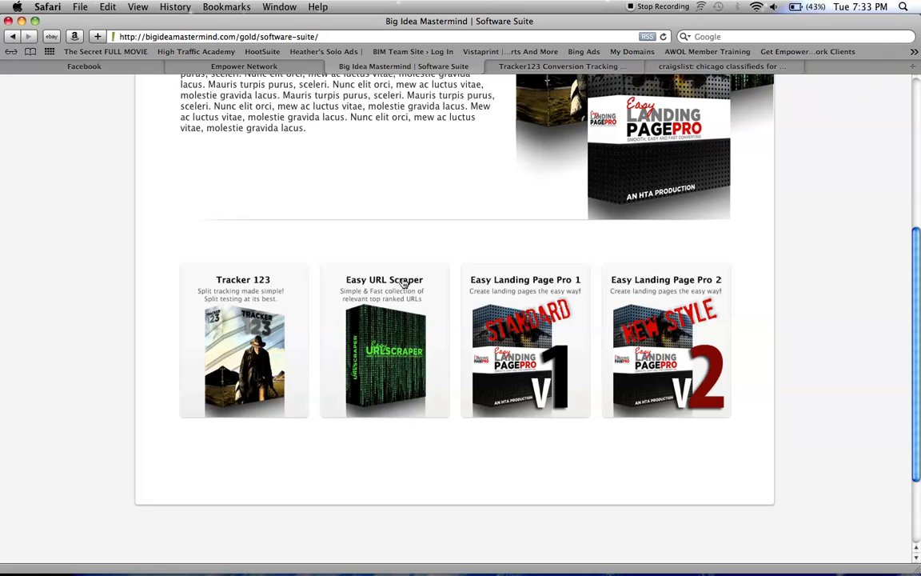
mouse_move(614, 290)
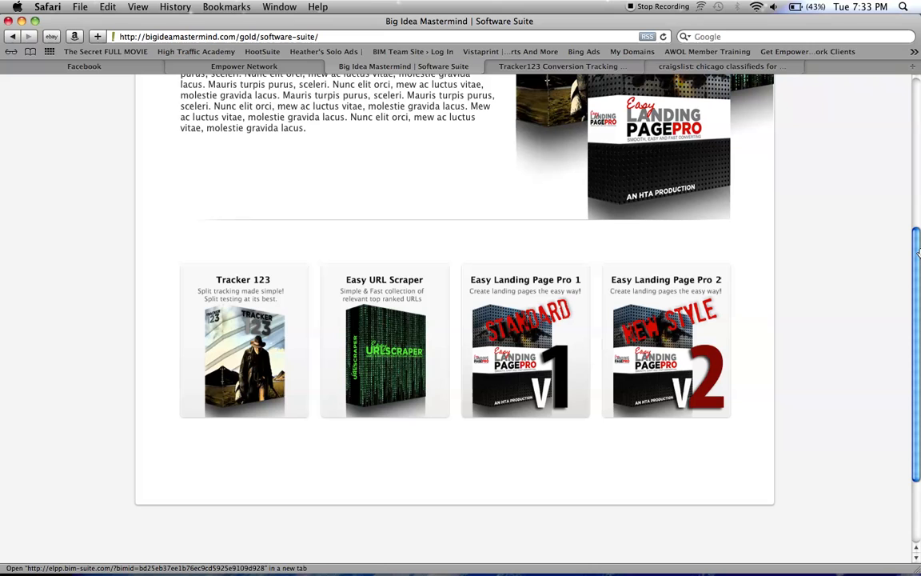
mouse_move(147, 335)
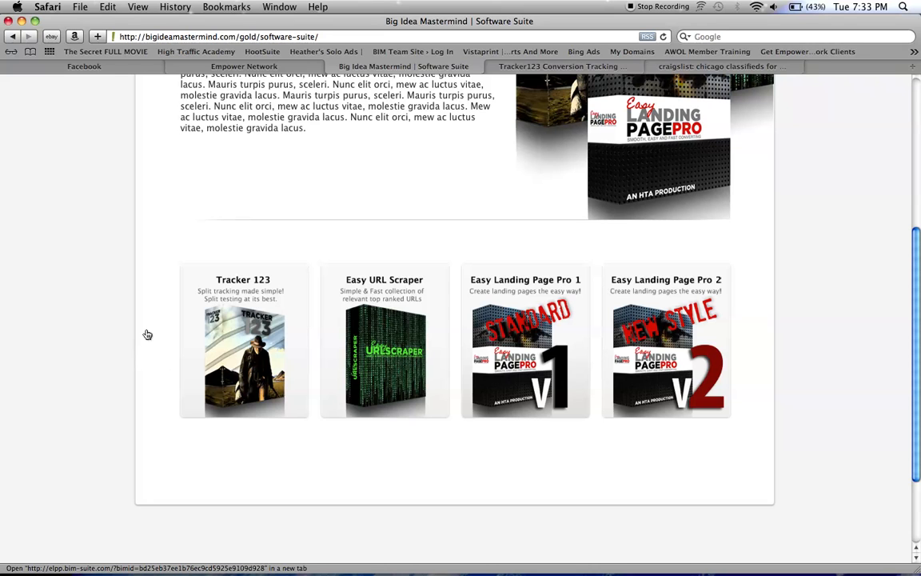
mouse_move(248, 323)
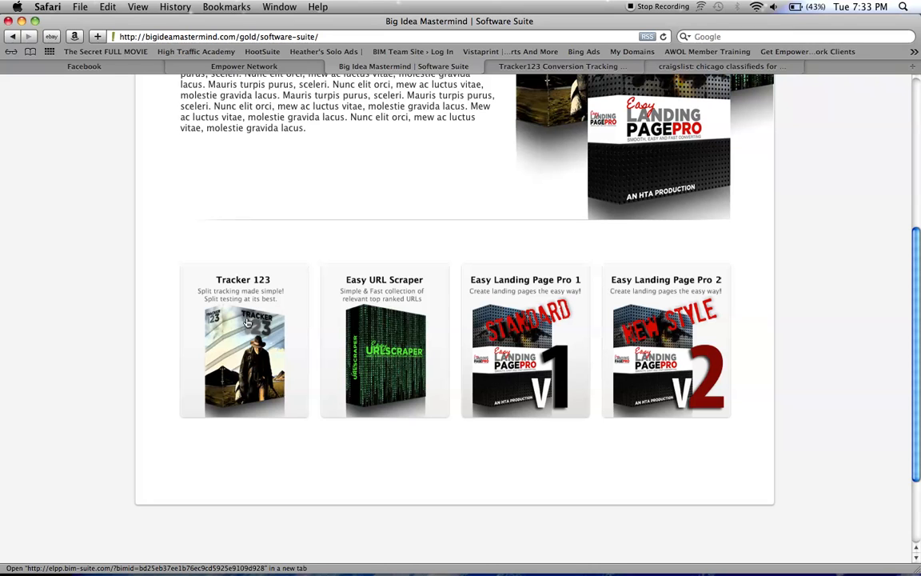
mouse_move(237, 326)
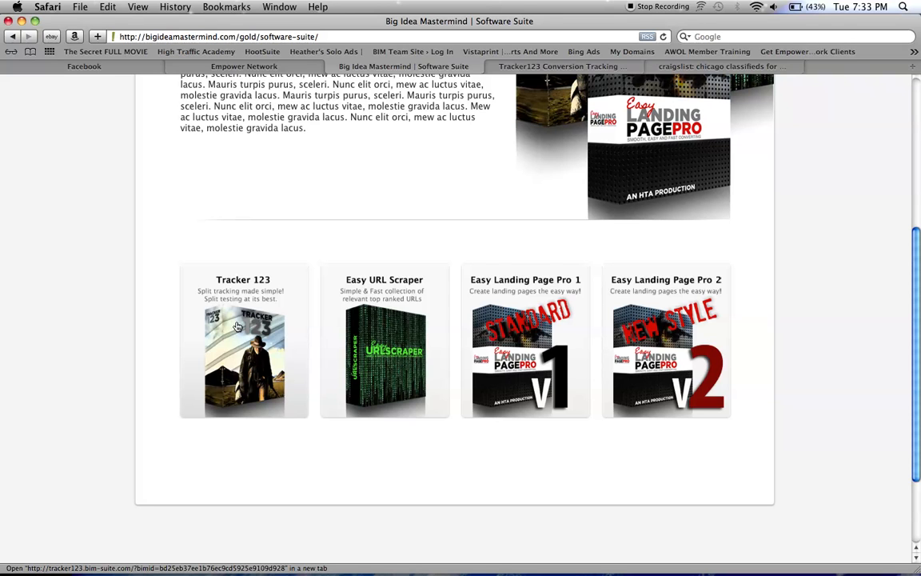
mouse_move(419, 342)
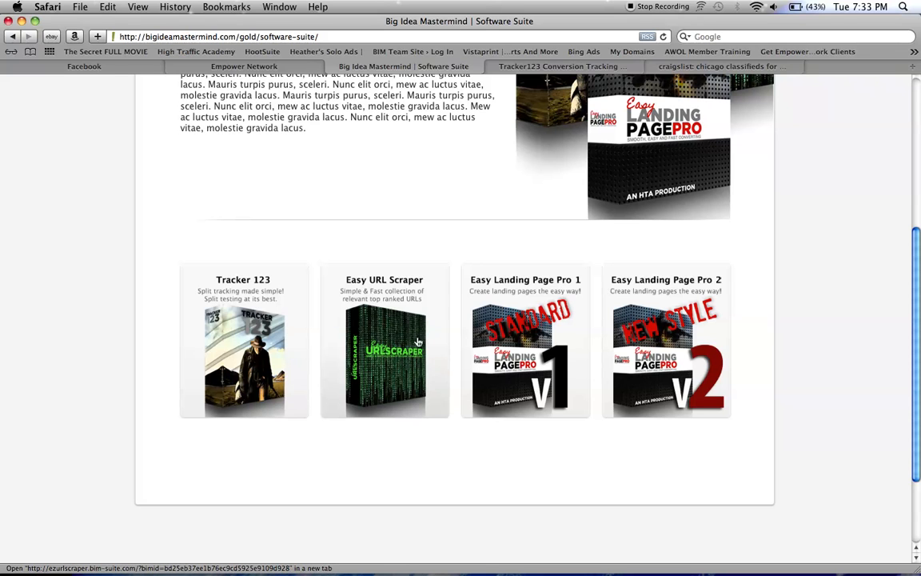
mouse_move(408, 350)
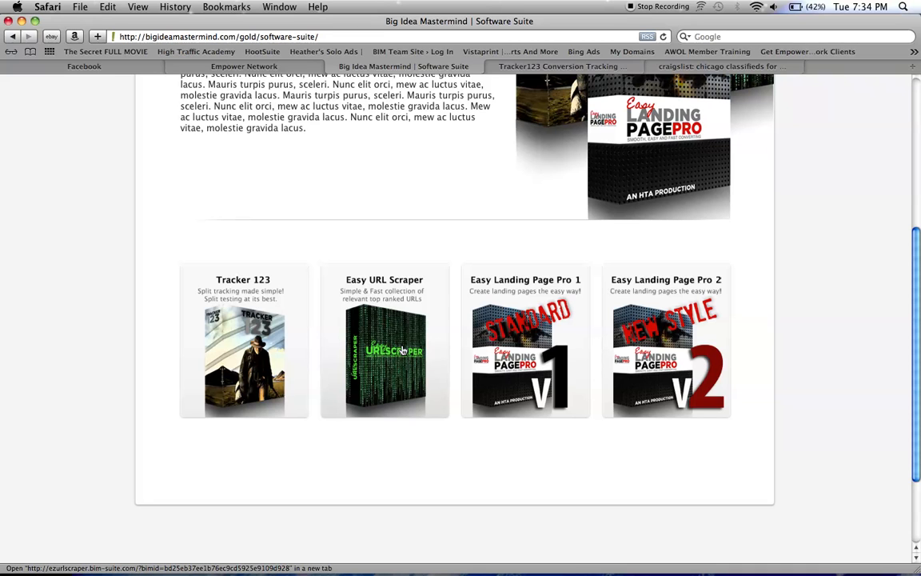
mouse_move(503, 344)
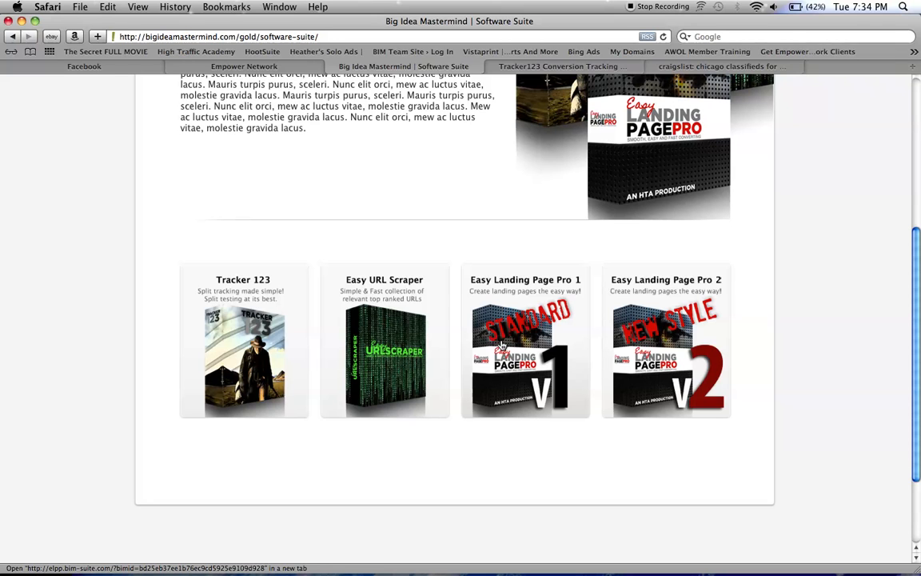
mouse_move(496, 331)
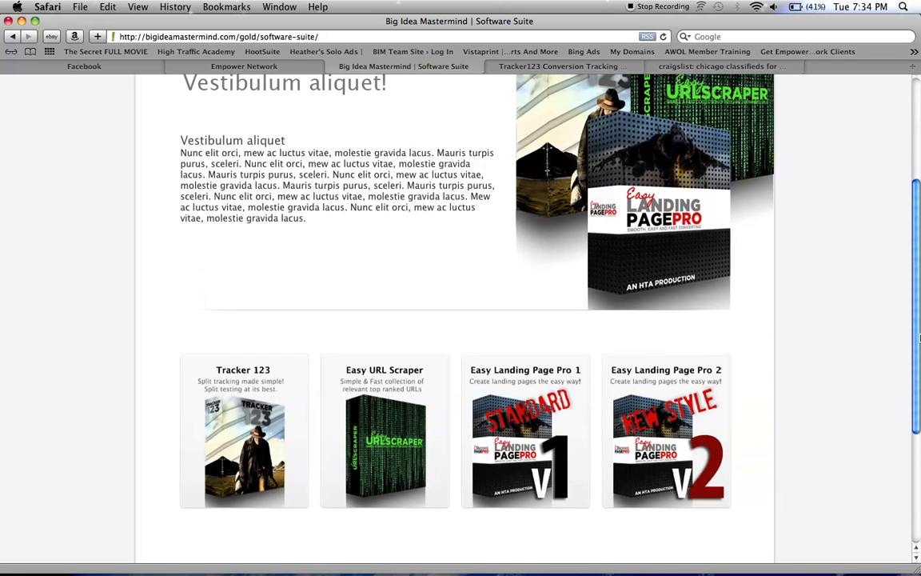
scroll("up", 3)
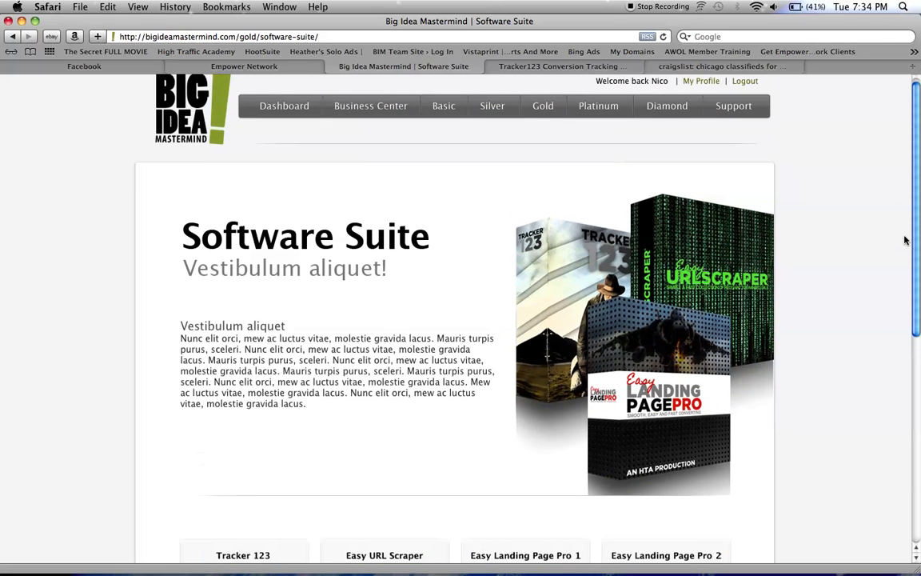
scroll("down", 3)
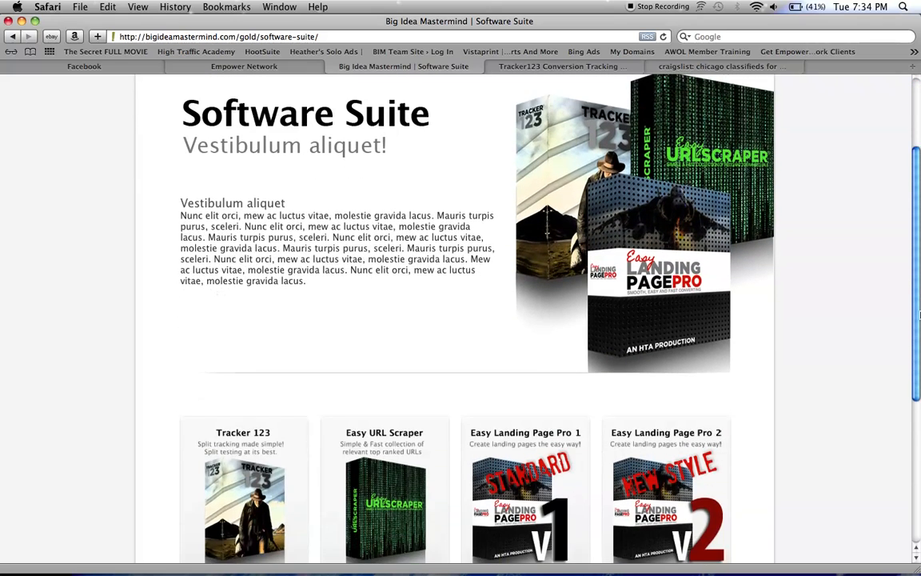
scroll("down", 3)
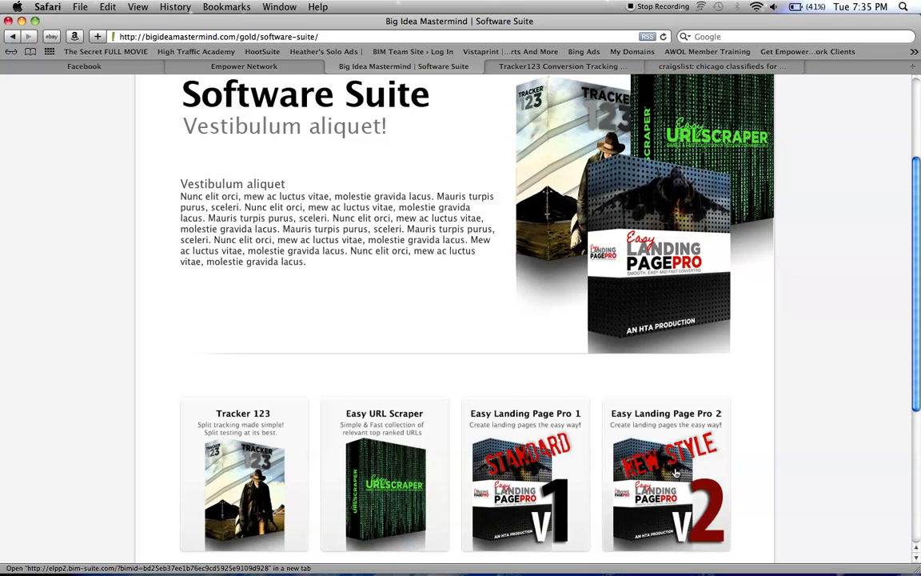
scroll("down", 3)
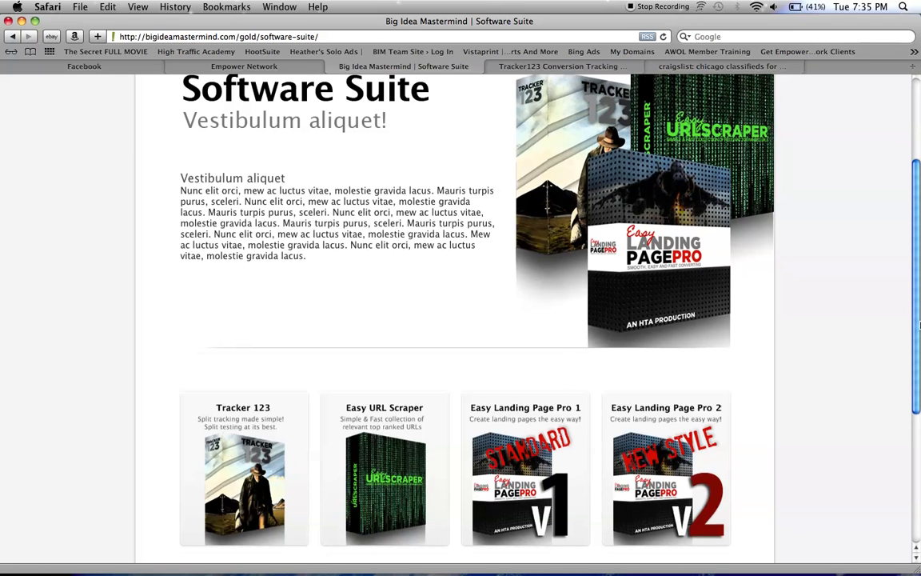
scroll("down", 3)
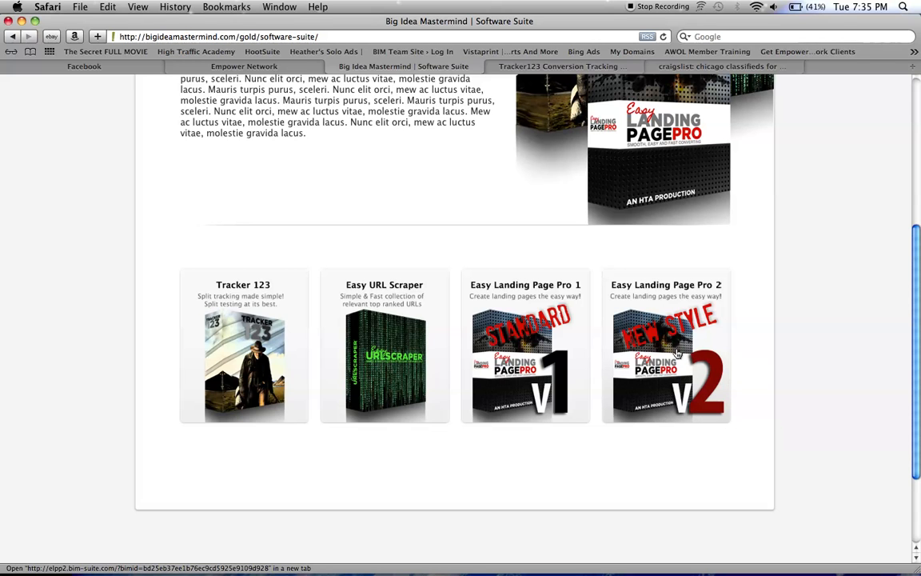
scroll("down", 3)
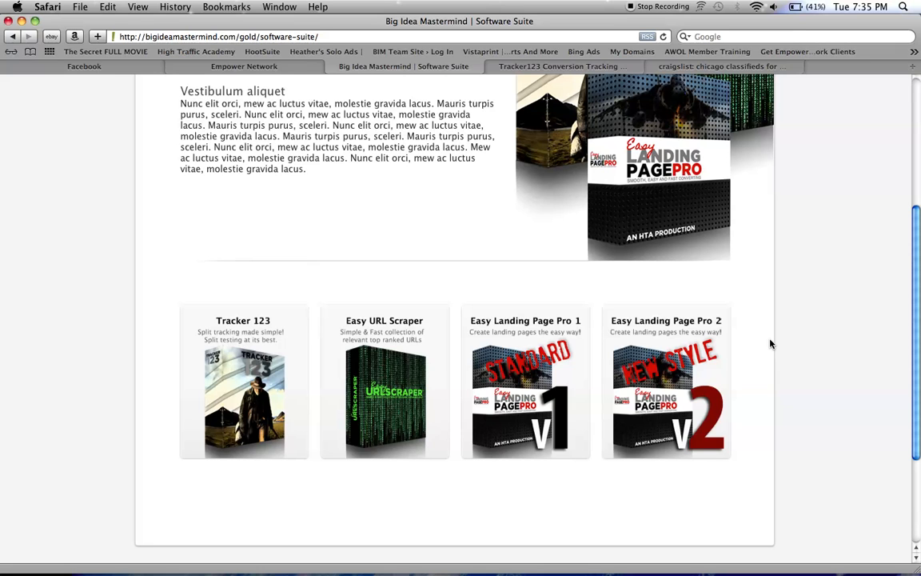
mouse_move(701, 364)
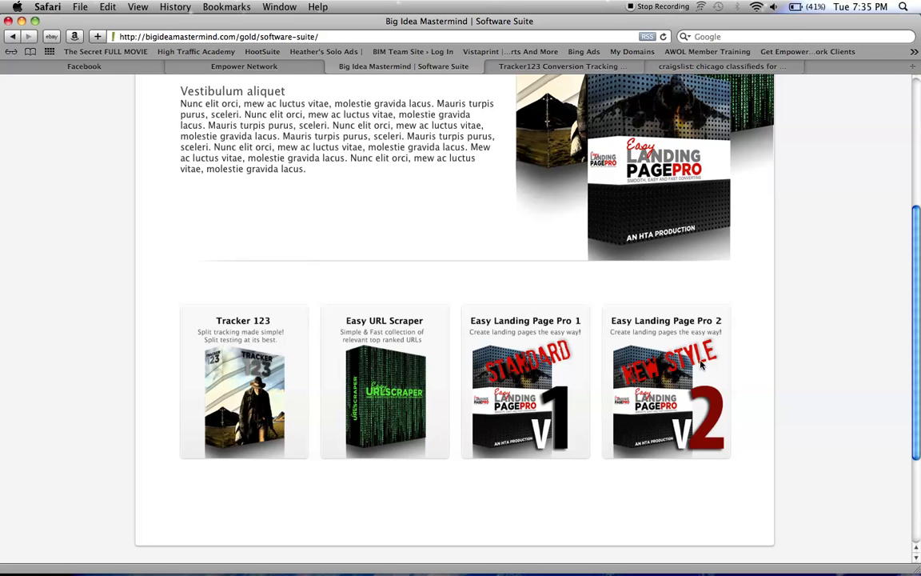
mouse_move(186, 475)
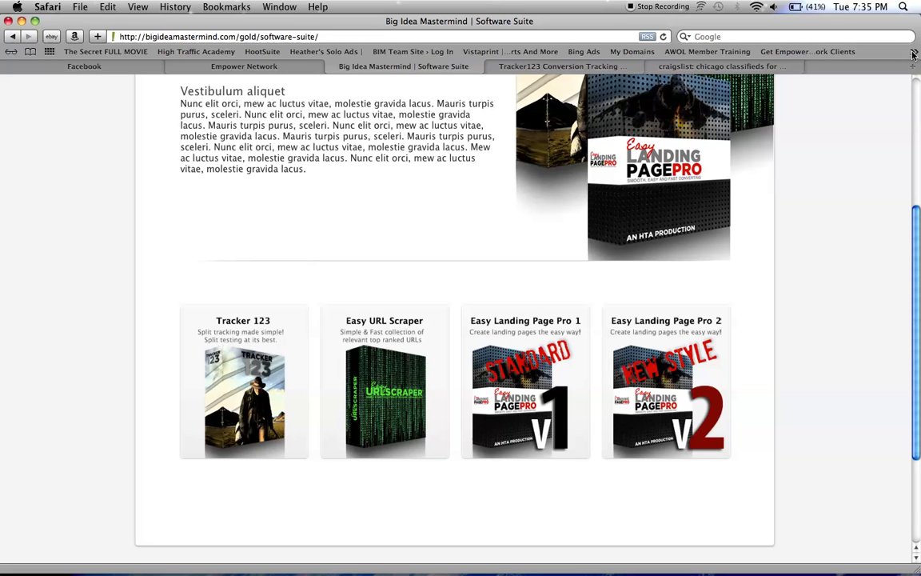
mouse_move(914, 55)
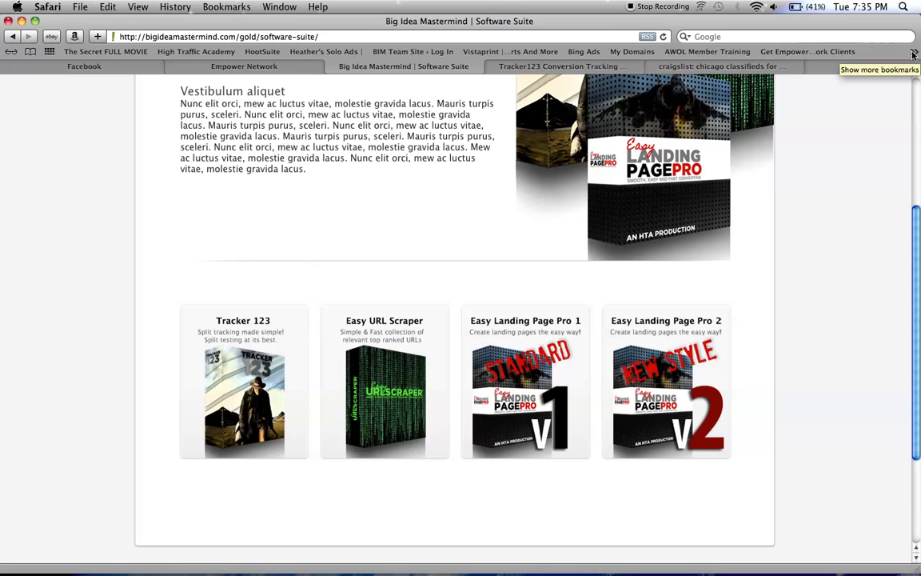
mouse_move(668, 147)
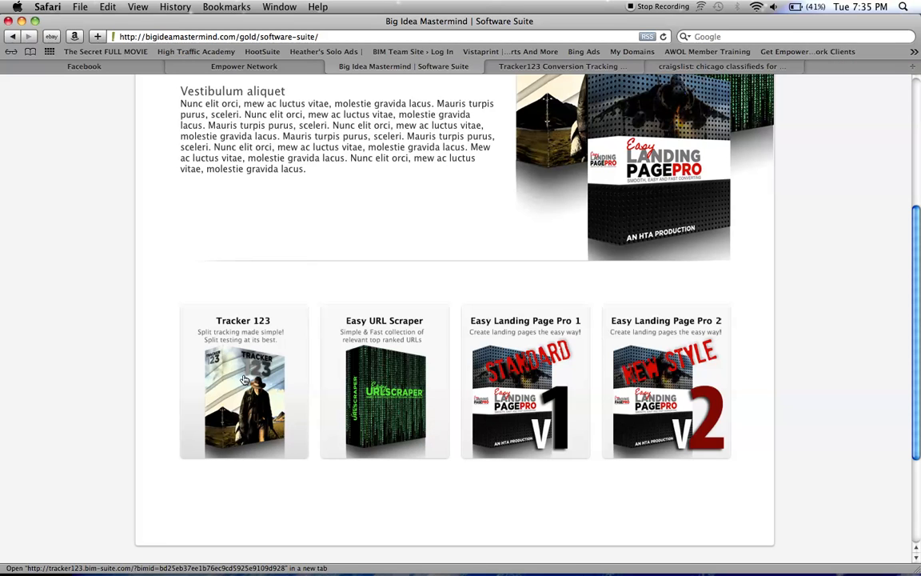
mouse_move(225, 408)
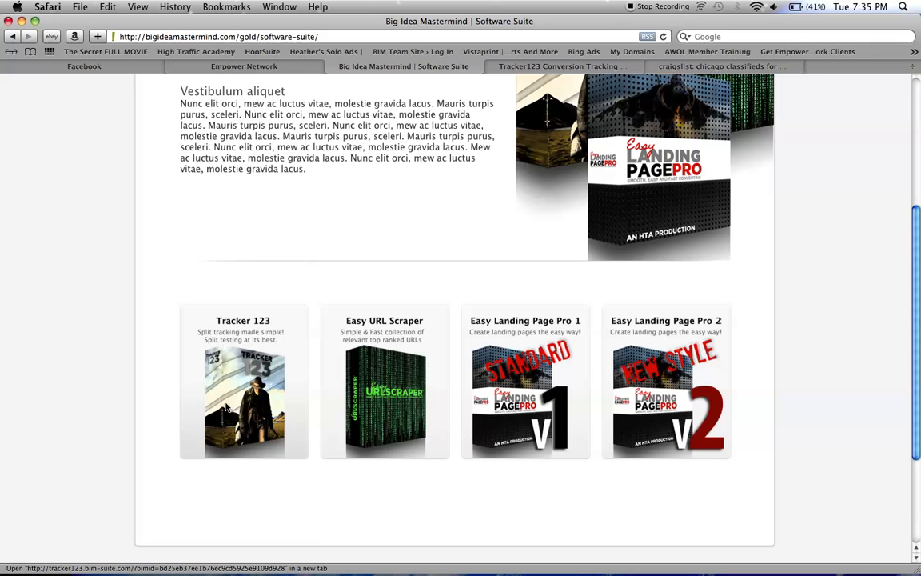
scroll("up", 3)
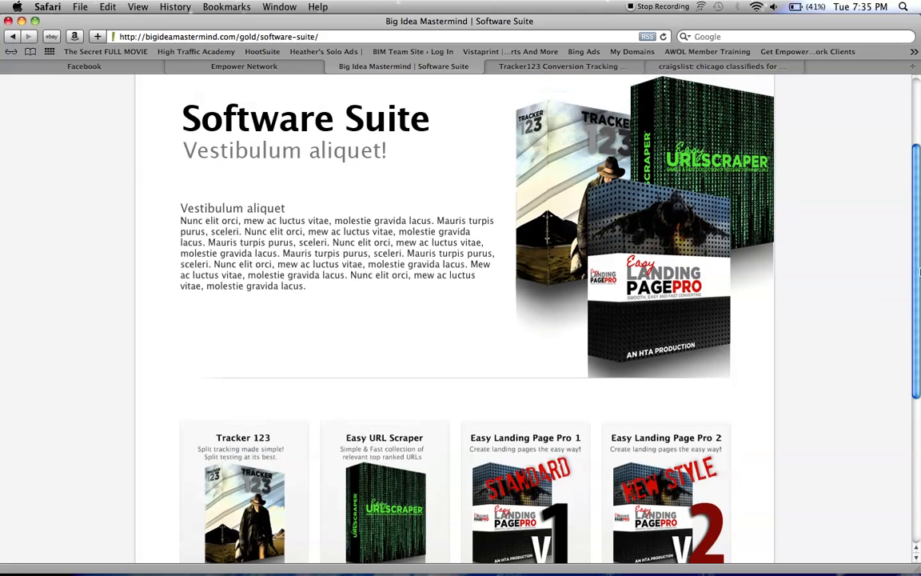
scroll("down", 3)
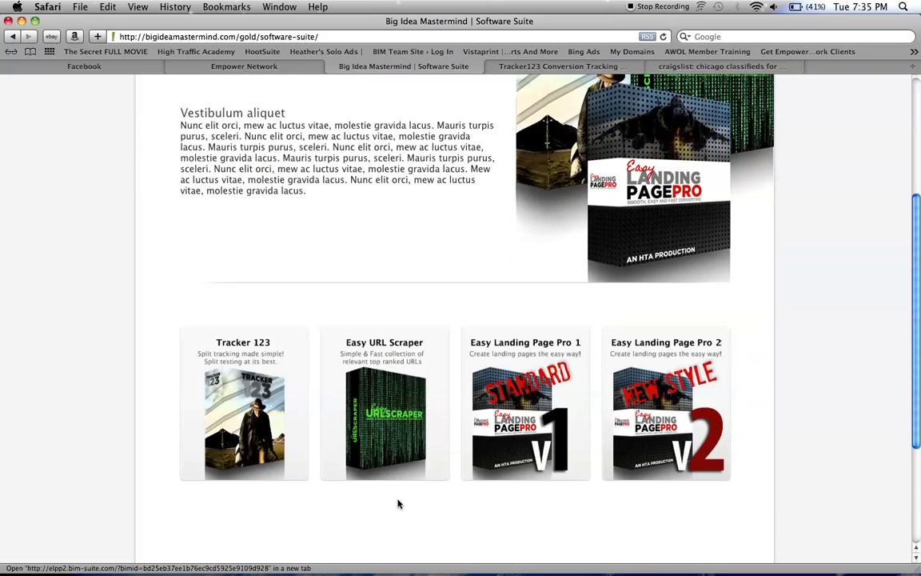
scroll("down", 3)
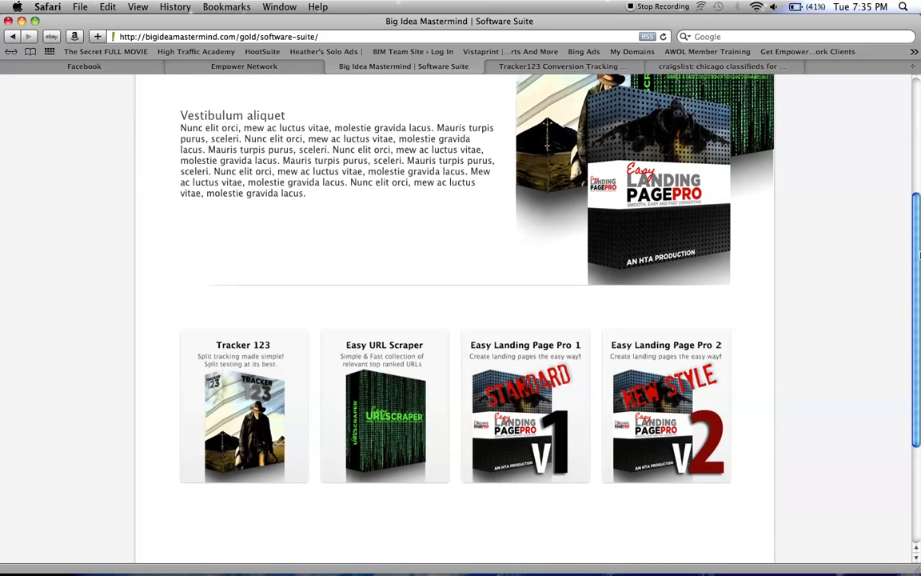
scroll("up", 3)
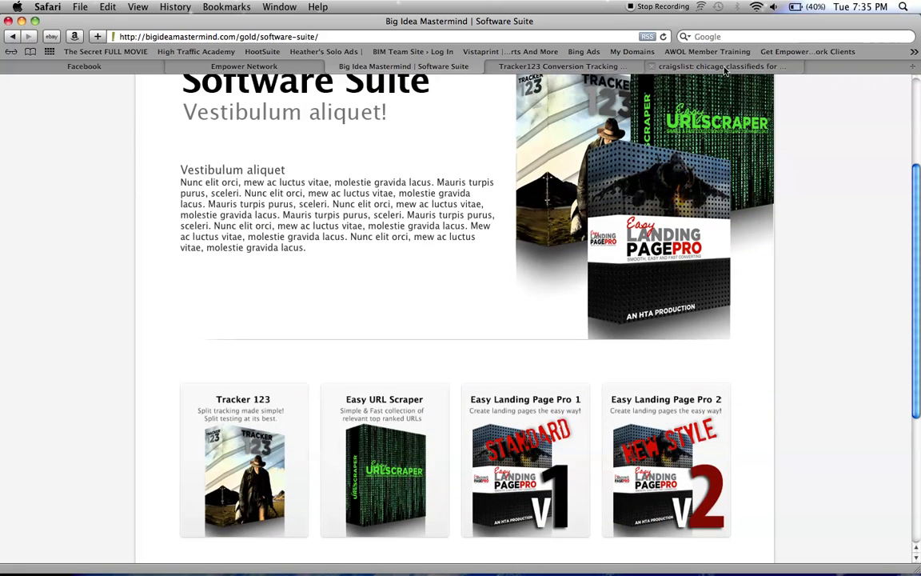
mouse_move(720, 67)
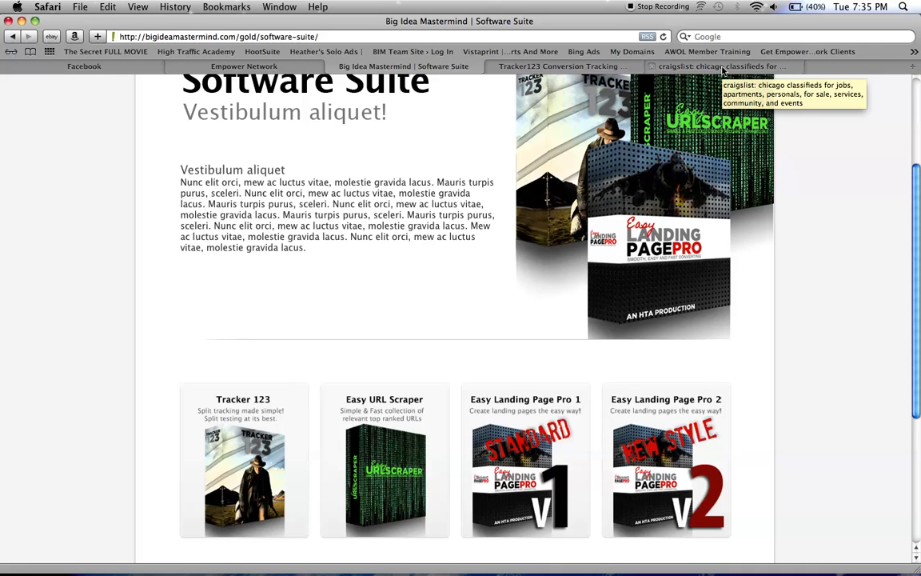
mouse_move(627, 419)
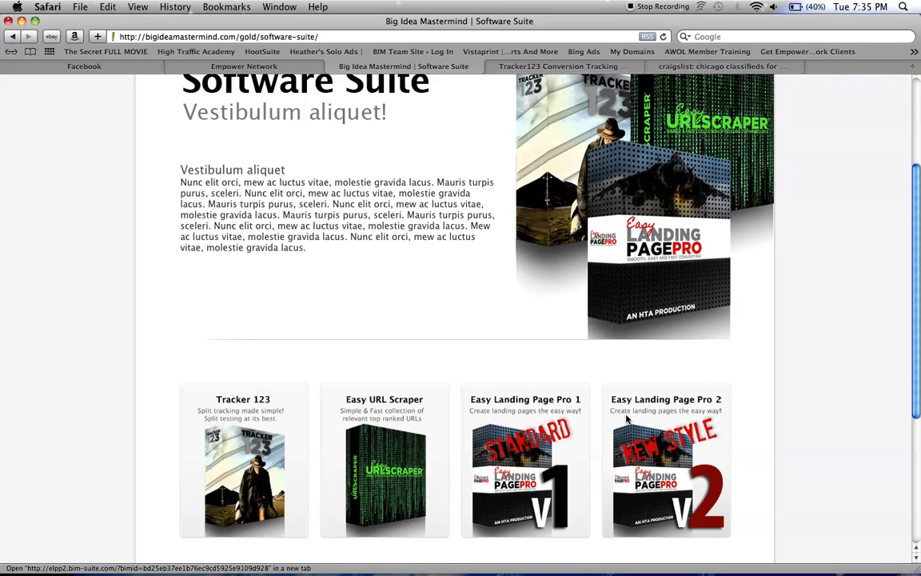
scroll("up", 3)
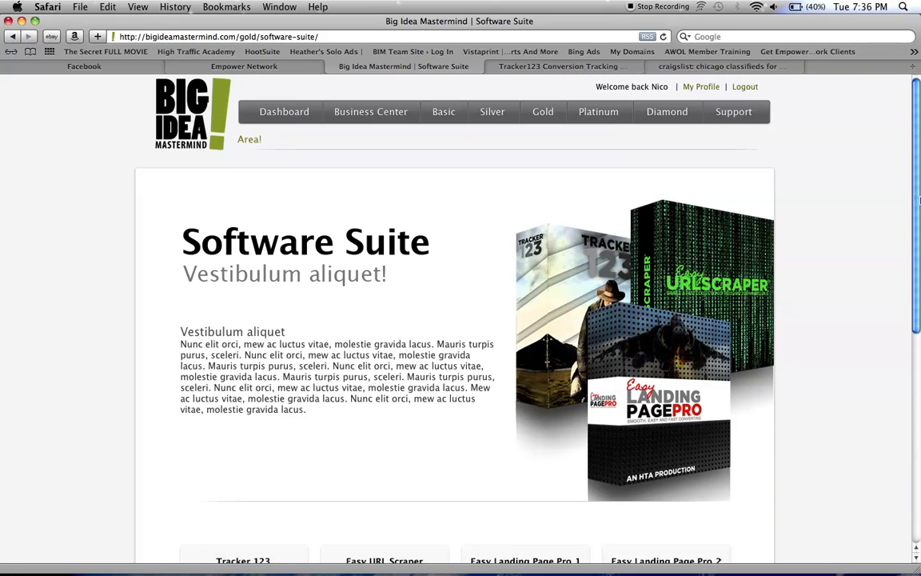
scroll("down", 3)
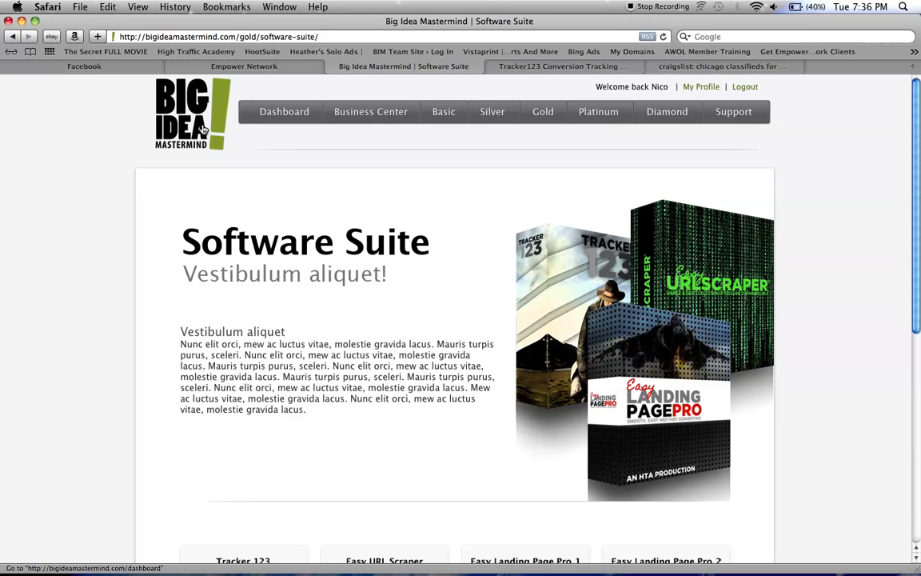
mouse_move(392, 7)
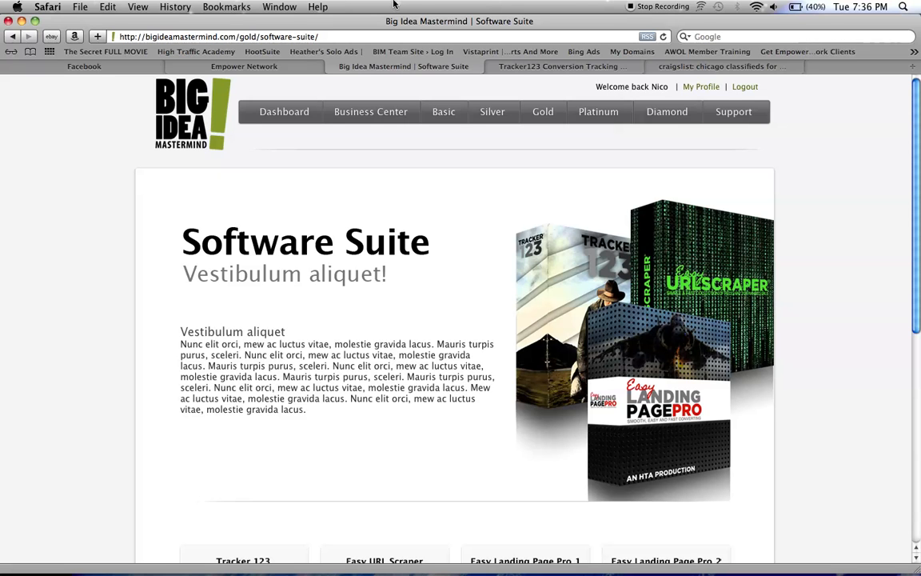